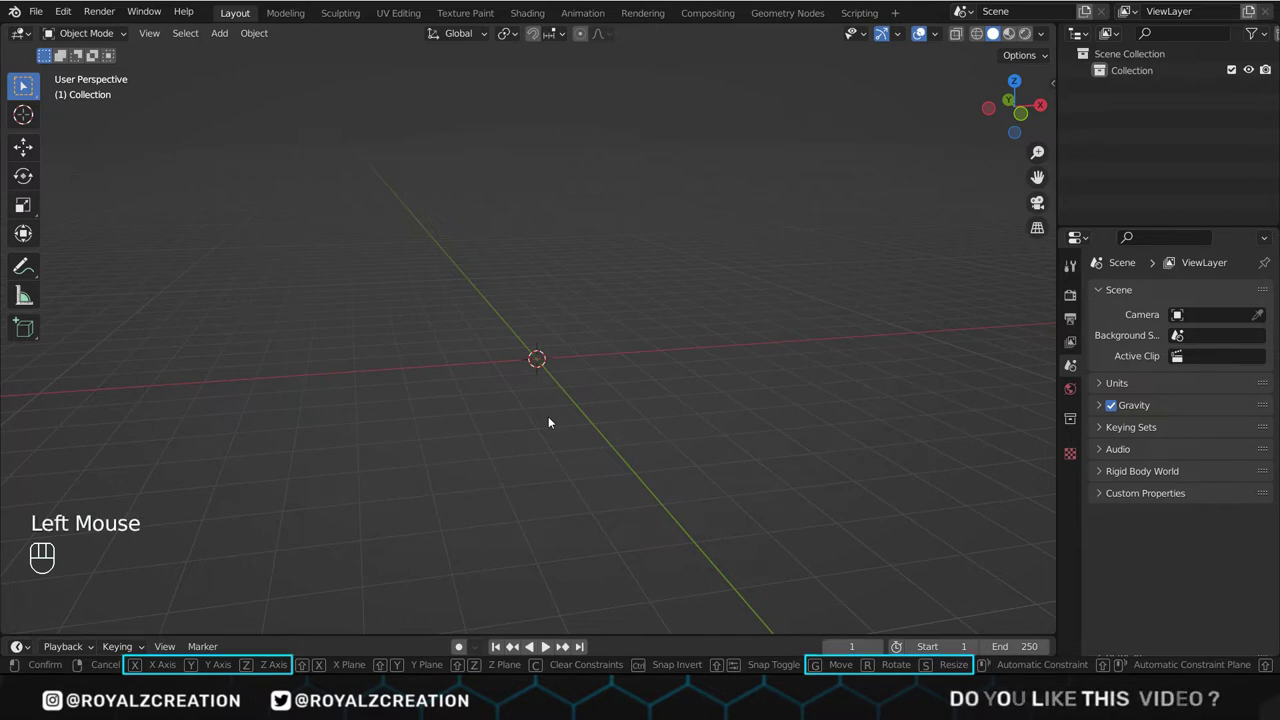
Step: In front view, place Table lamp.png as a front-only reference image with lowered opacity
{"action": "key", "text": "KP_1"}
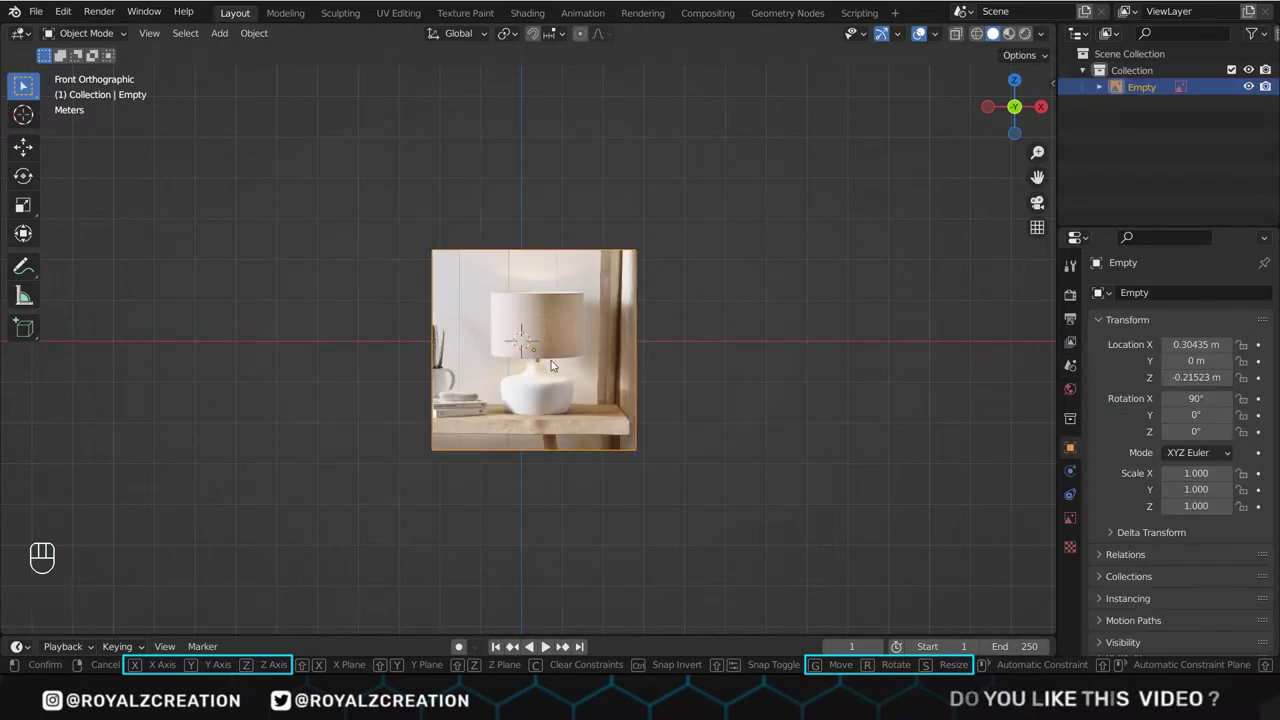
{"action": "key", "text": "shift+s"}
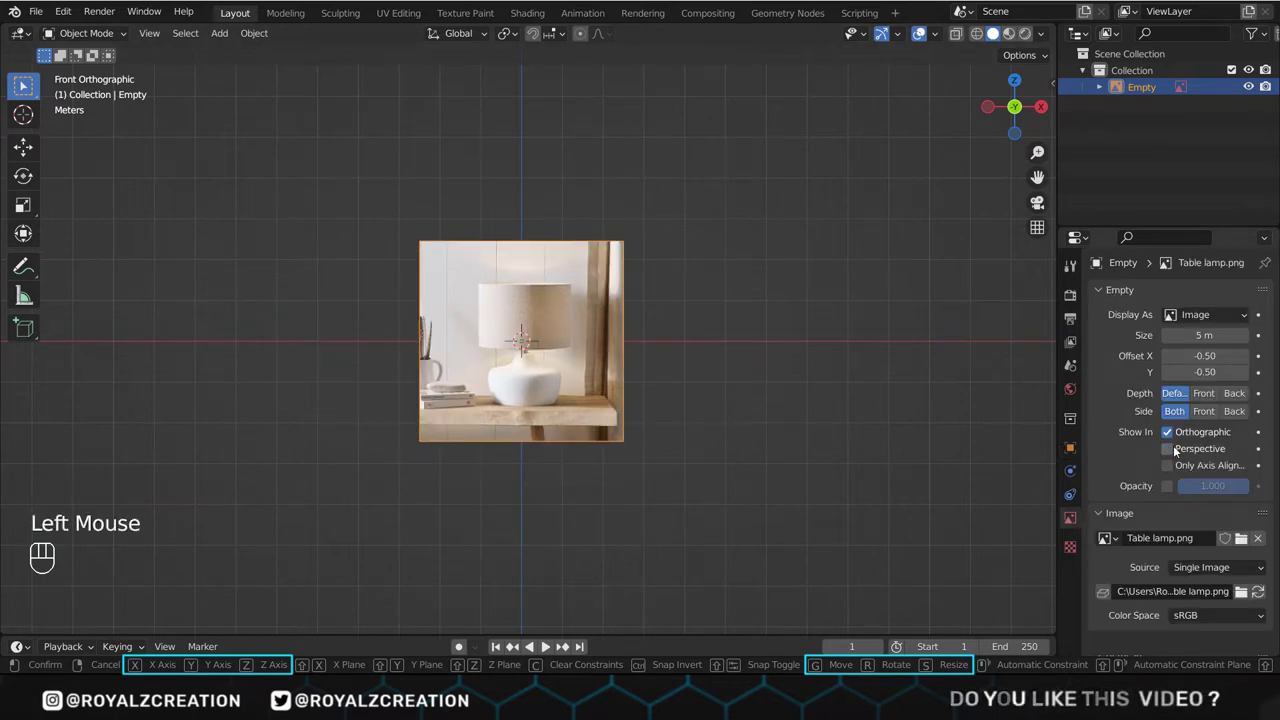
{"action": "left_click", "coordinate": [1204, 392]}
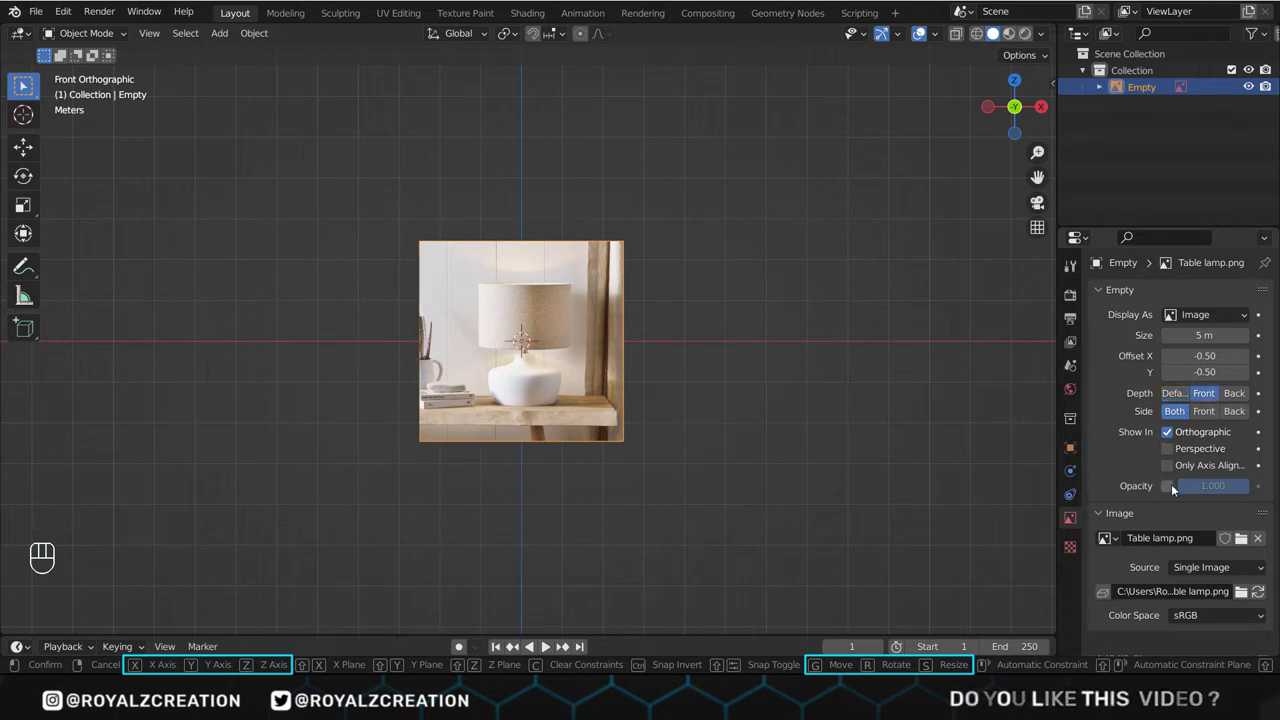
{"action": "left_click_drag", "start_coordinate": [1210, 486], "coordinate": [1210, 486]}
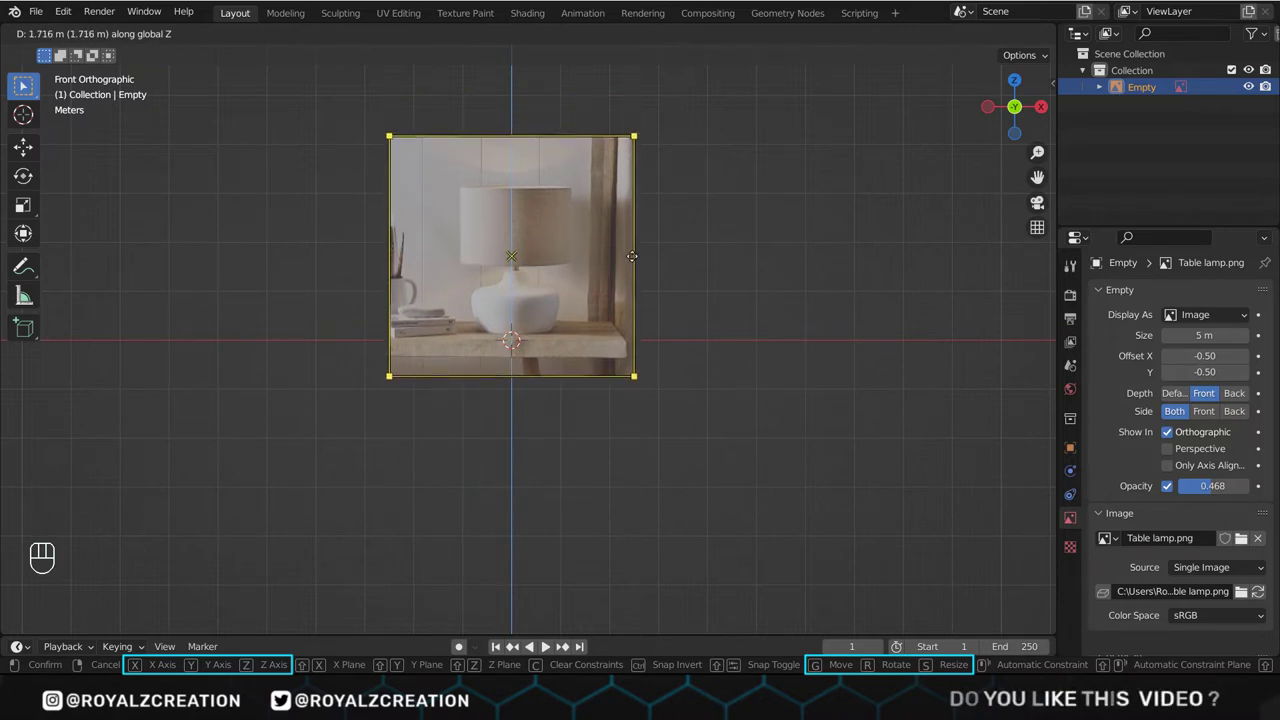
Step: Add a cylinder, make it X-ray, and scale its edge loops to the vase base outline
{"action": "key", "text": "shift+a"}
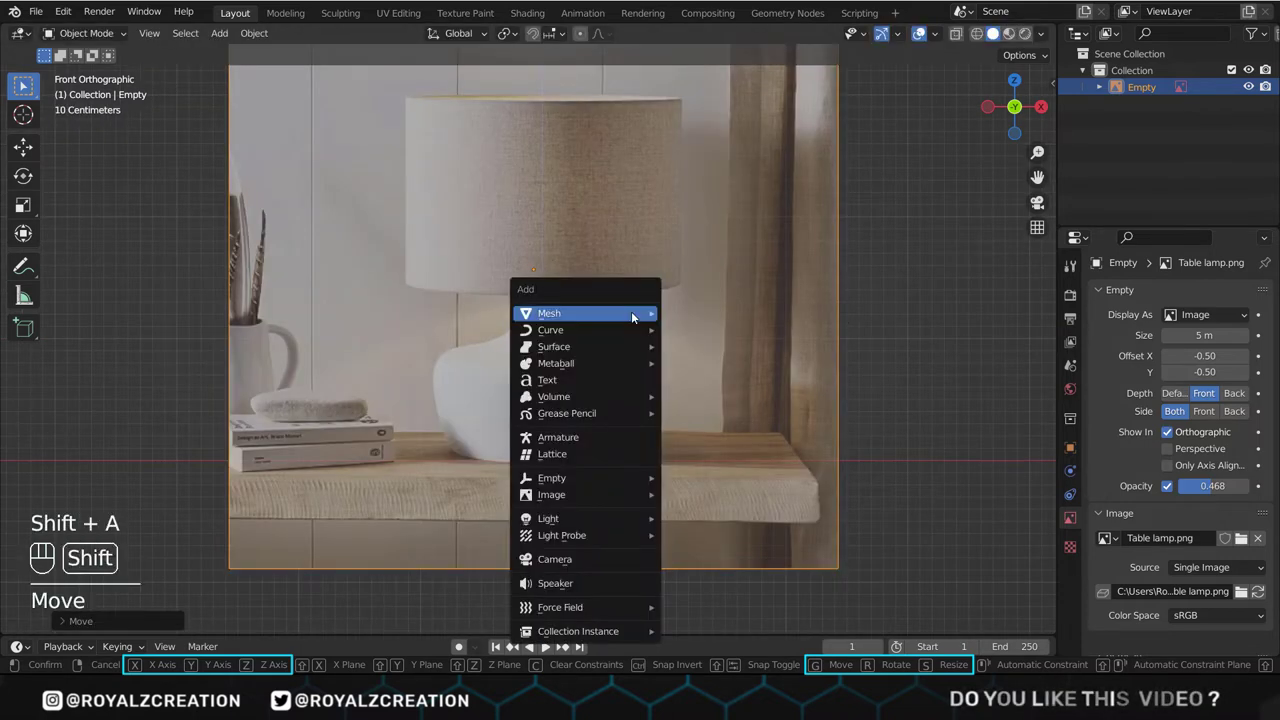
{"action": "left_click", "coordinate": [548, 312]}
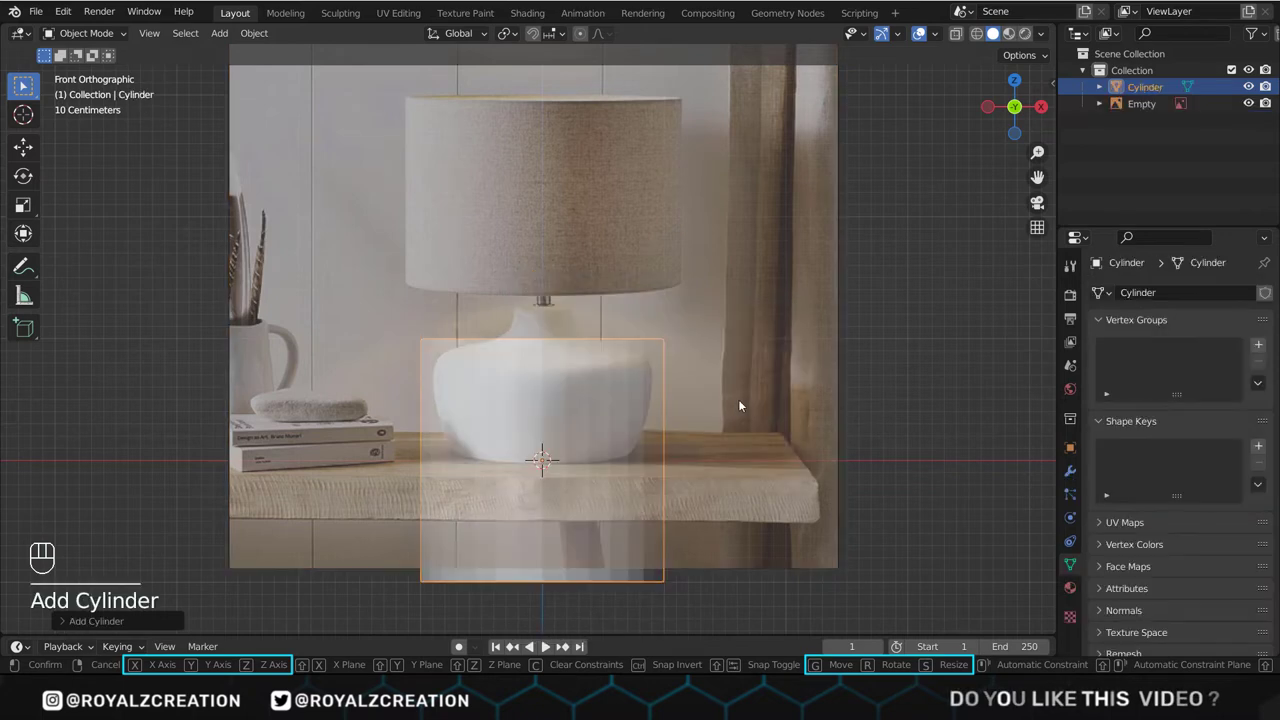
{"action": "left_click", "coordinate": [96, 396]}
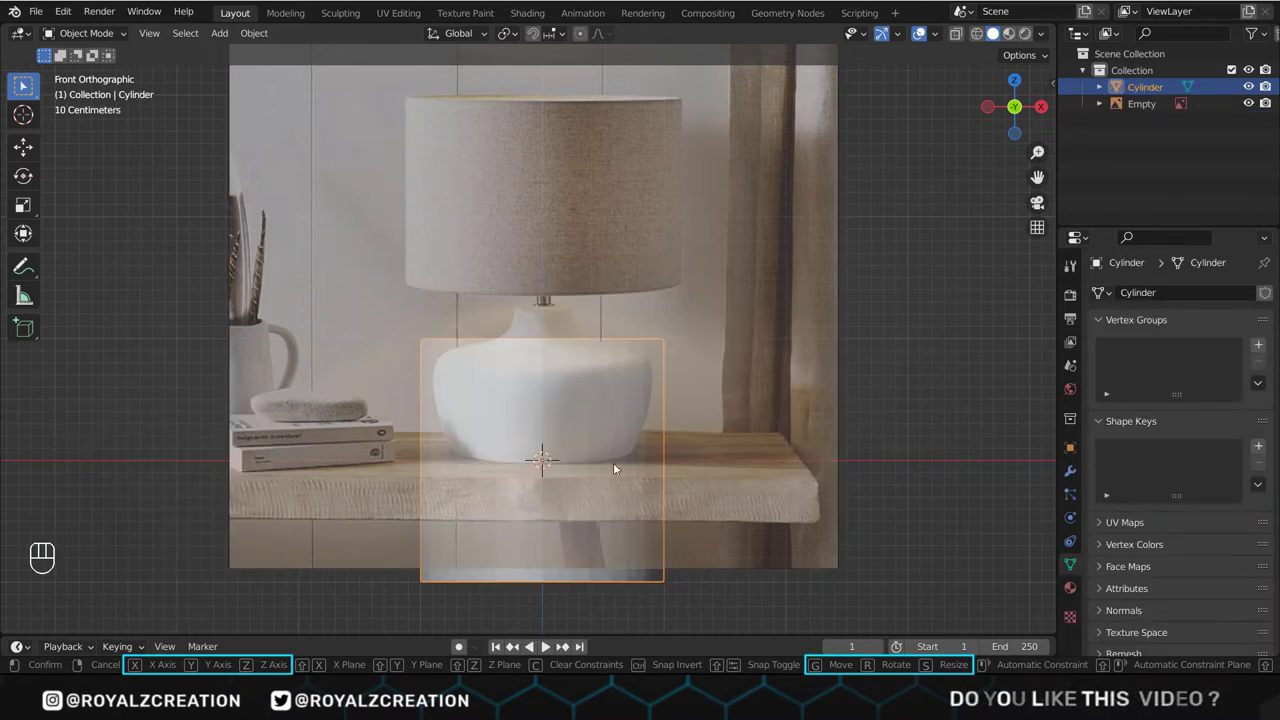
{"action": "key", "text": "Tab"}
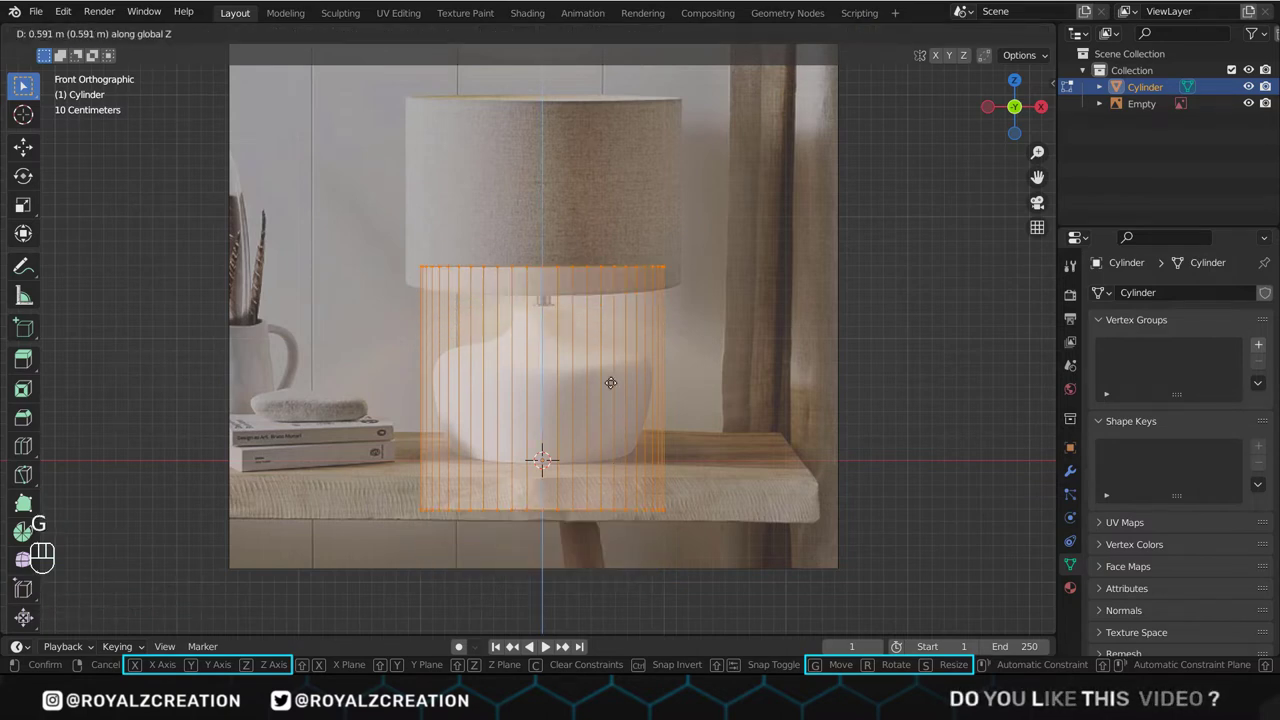
{"action": "key", "text": "Tab"}
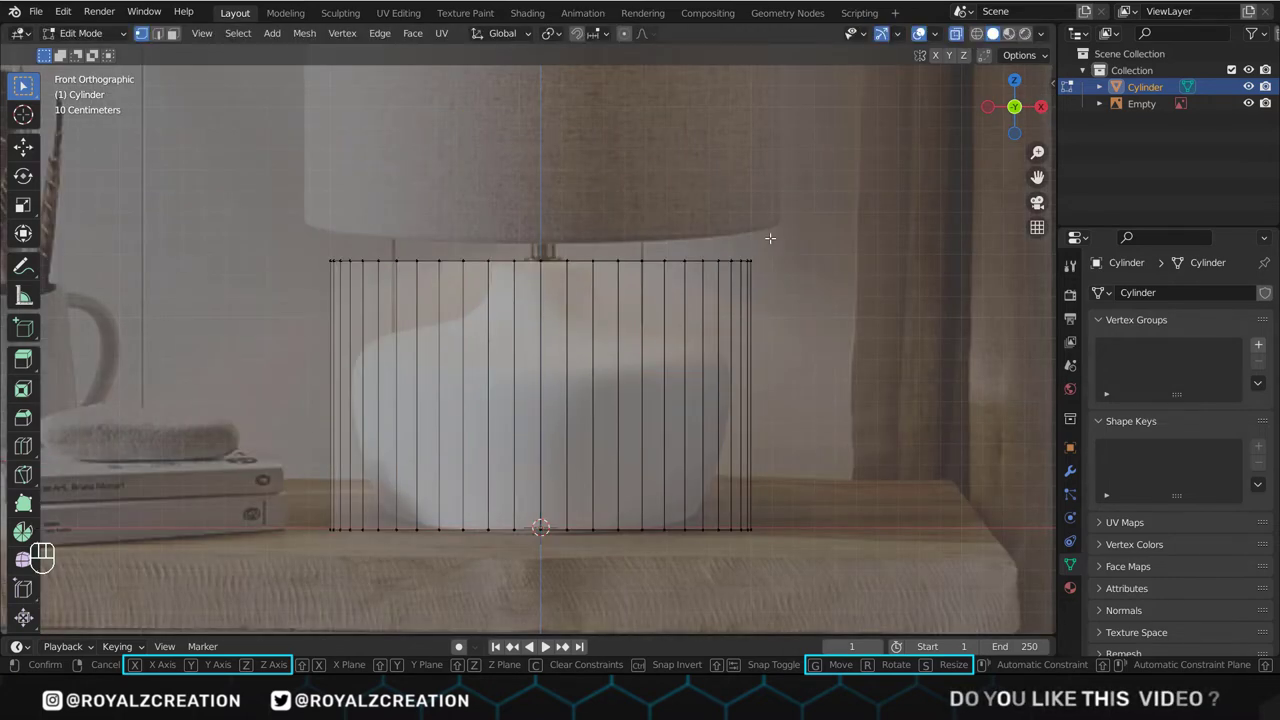
{"action": "key", "text": "s"}
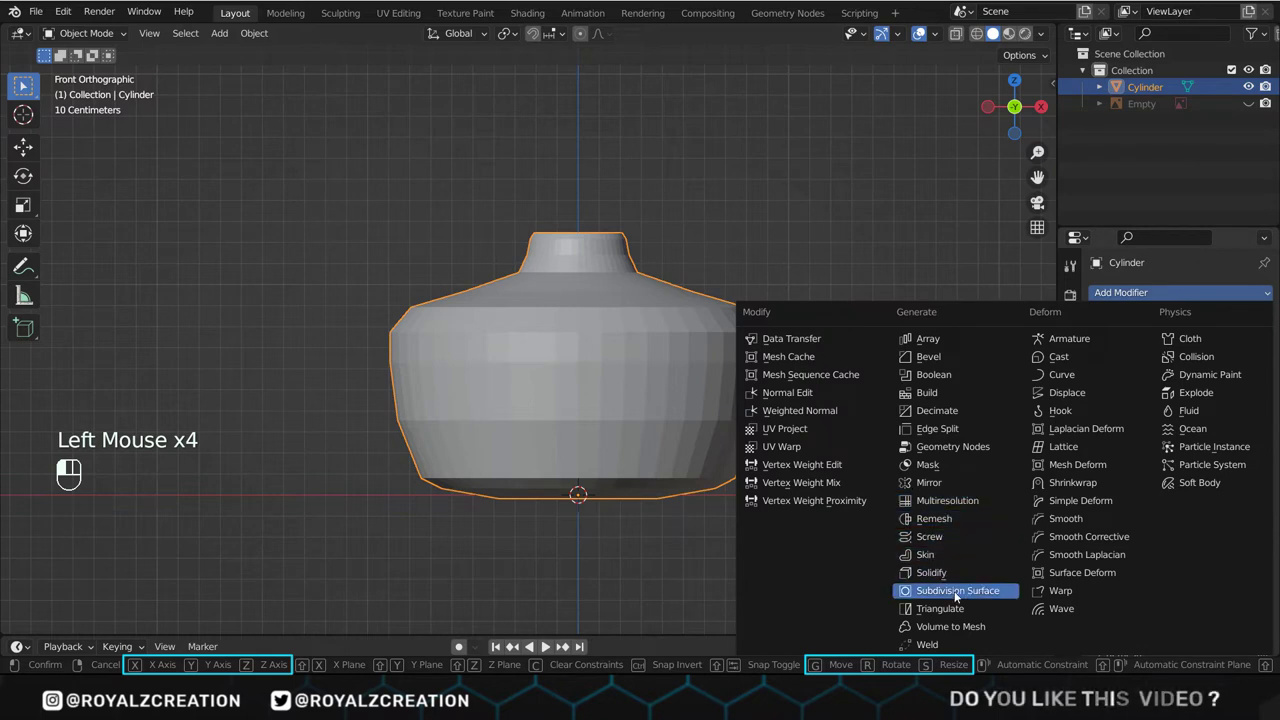
Step: Add a Subdivision Surface modifier to the base with viewport and render levels 3
{"action": "left_click", "coordinate": [956, 590]}
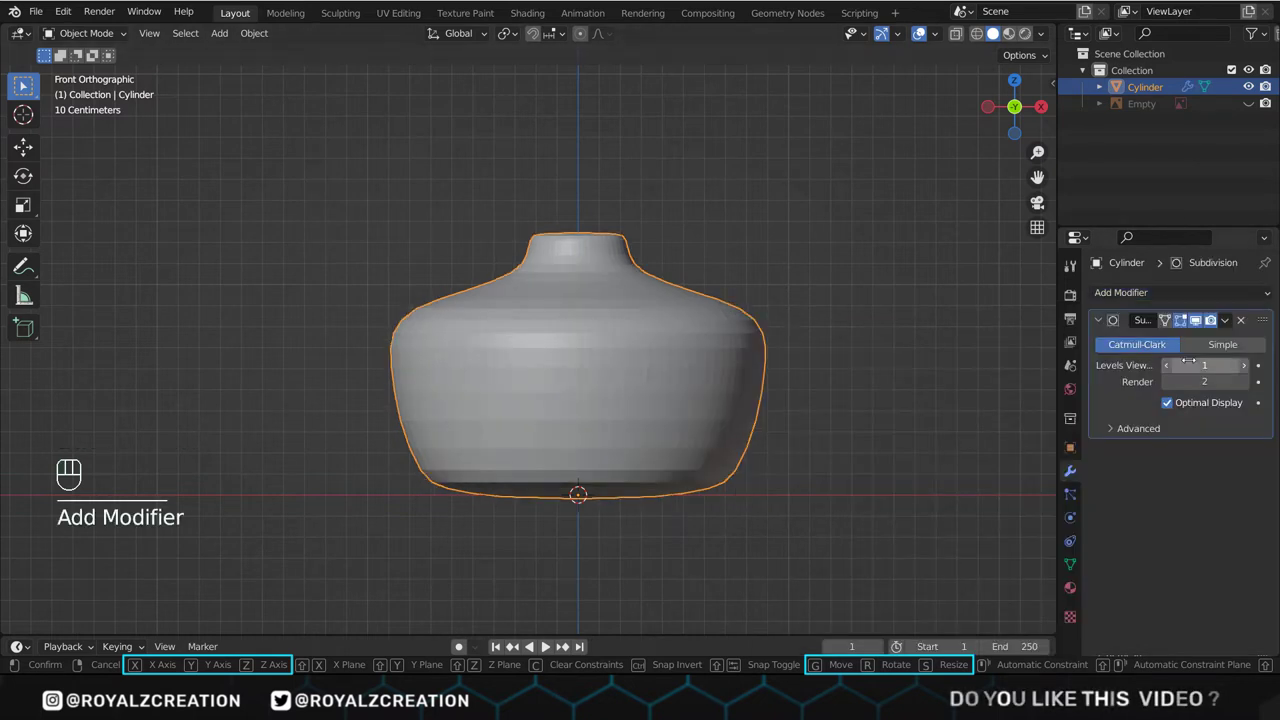
{"action": "left_click", "coordinate": [1204, 364]}
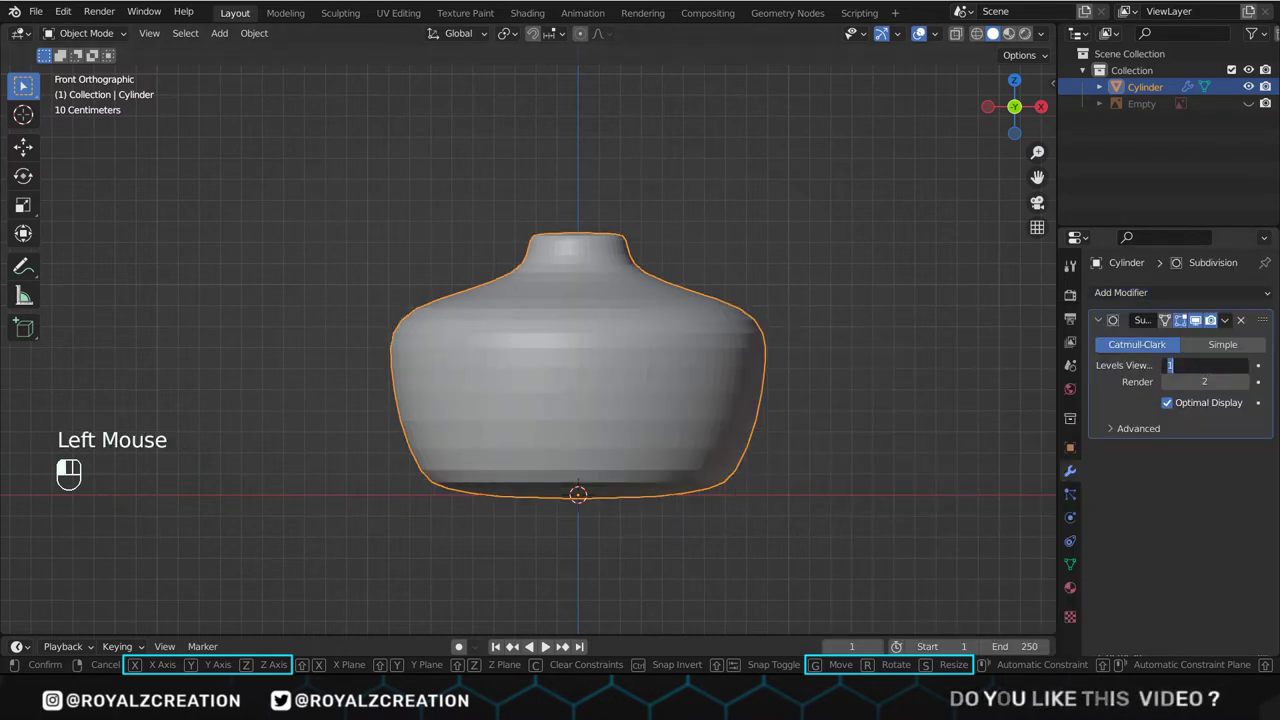
{"action": "left_click_drag", "start_coordinate": [1170, 364], "coordinate": [1210, 364]}
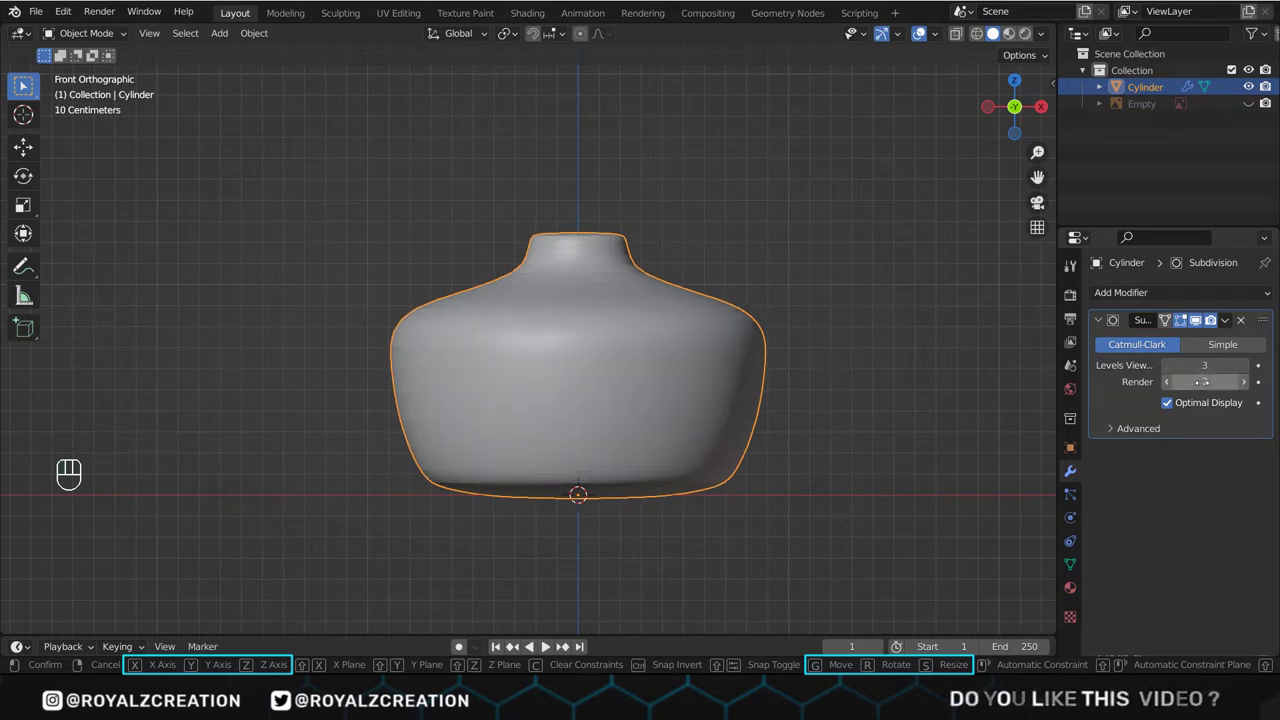
{"action": "scroll", "scroll_direction": "up", "scroll_amount": 3}
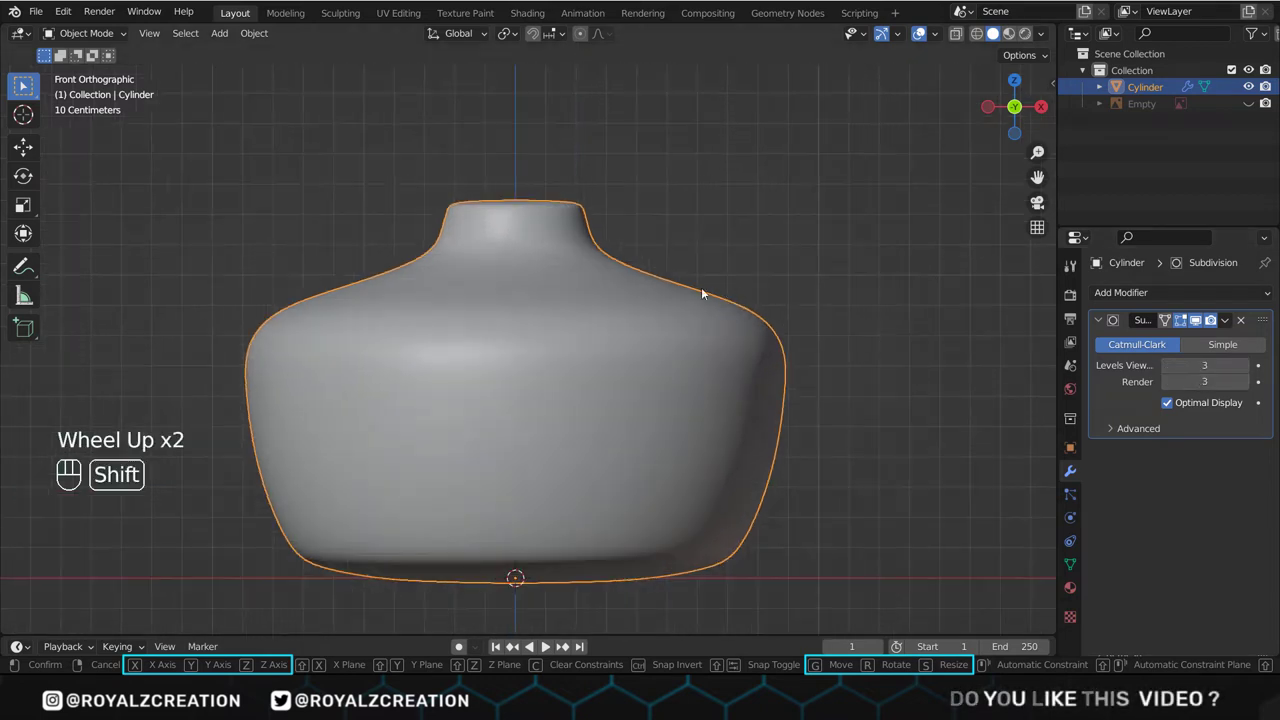
{"action": "key", "text": "Tab"}
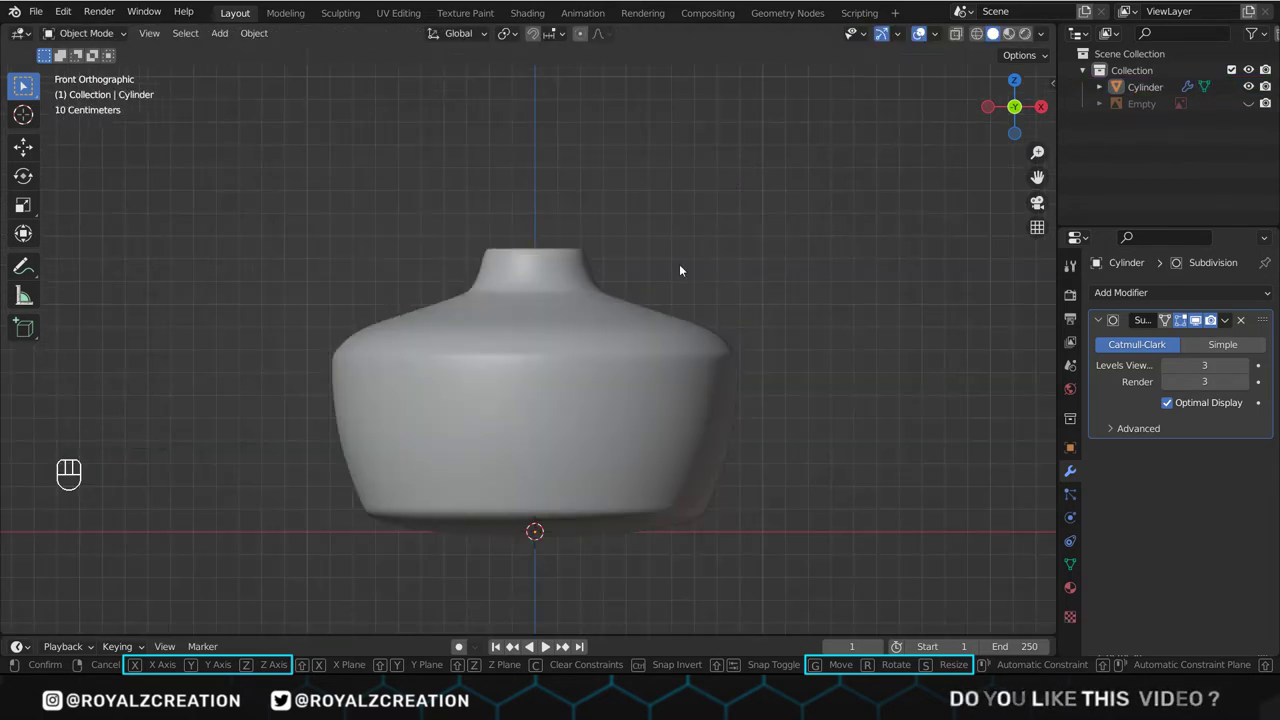
Step: Add a second cylinder as the thin rod standing on the vase base
{"action": "key", "text": "shift+a"}
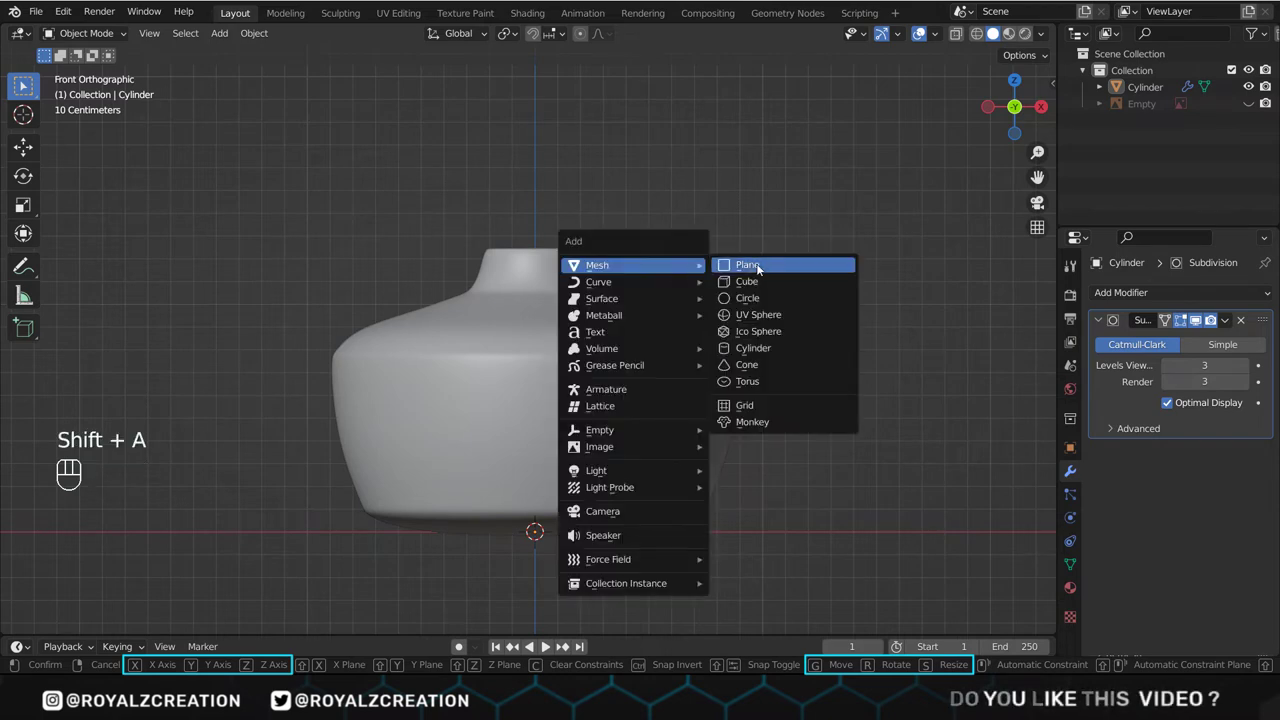
{"action": "left_click", "coordinate": [752, 348]}
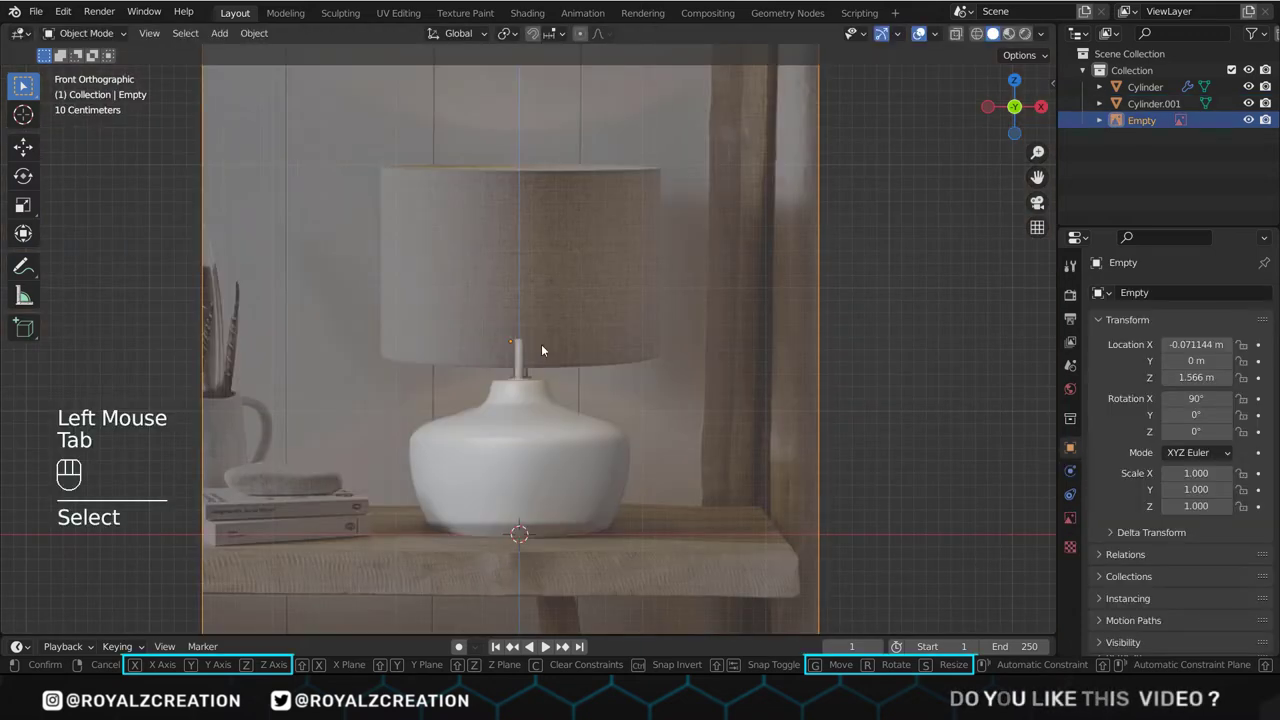
Step: Add a third cylinder, move and scale it to the shade, and inset-hollow its bottom face
{"action": "key", "text": "shift+a"}
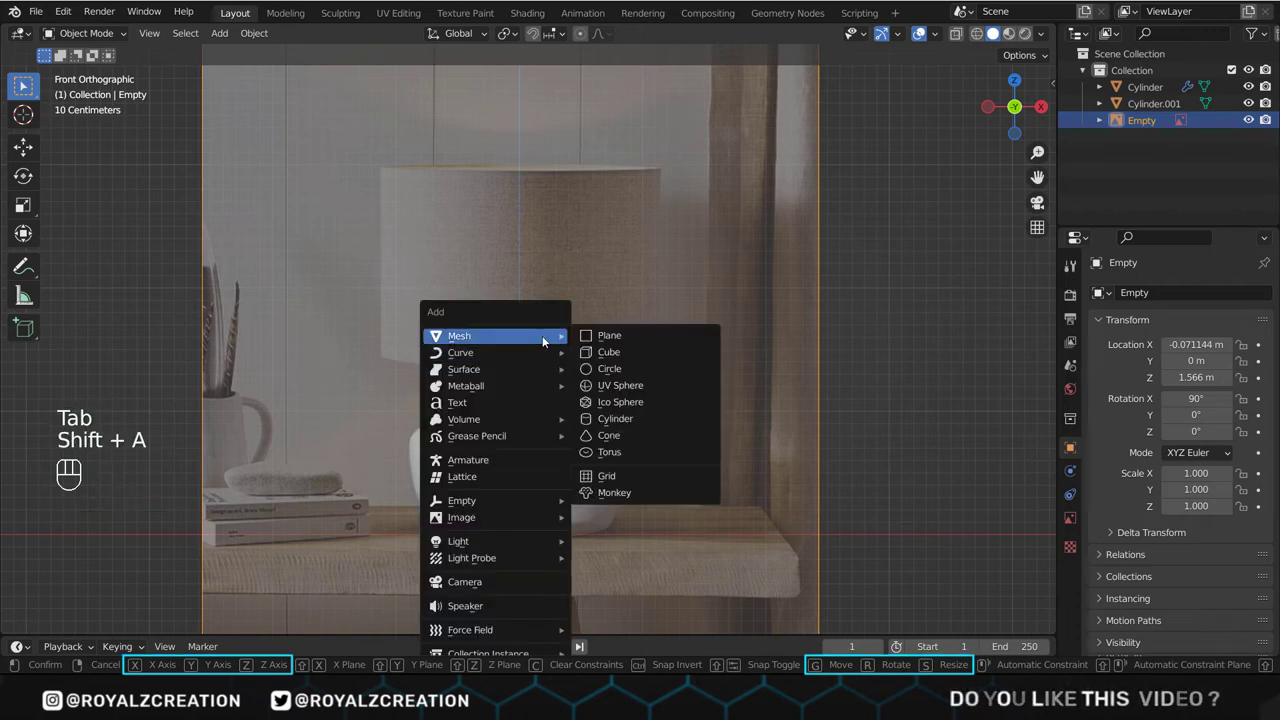
{"action": "left_click", "coordinate": [616, 418]}
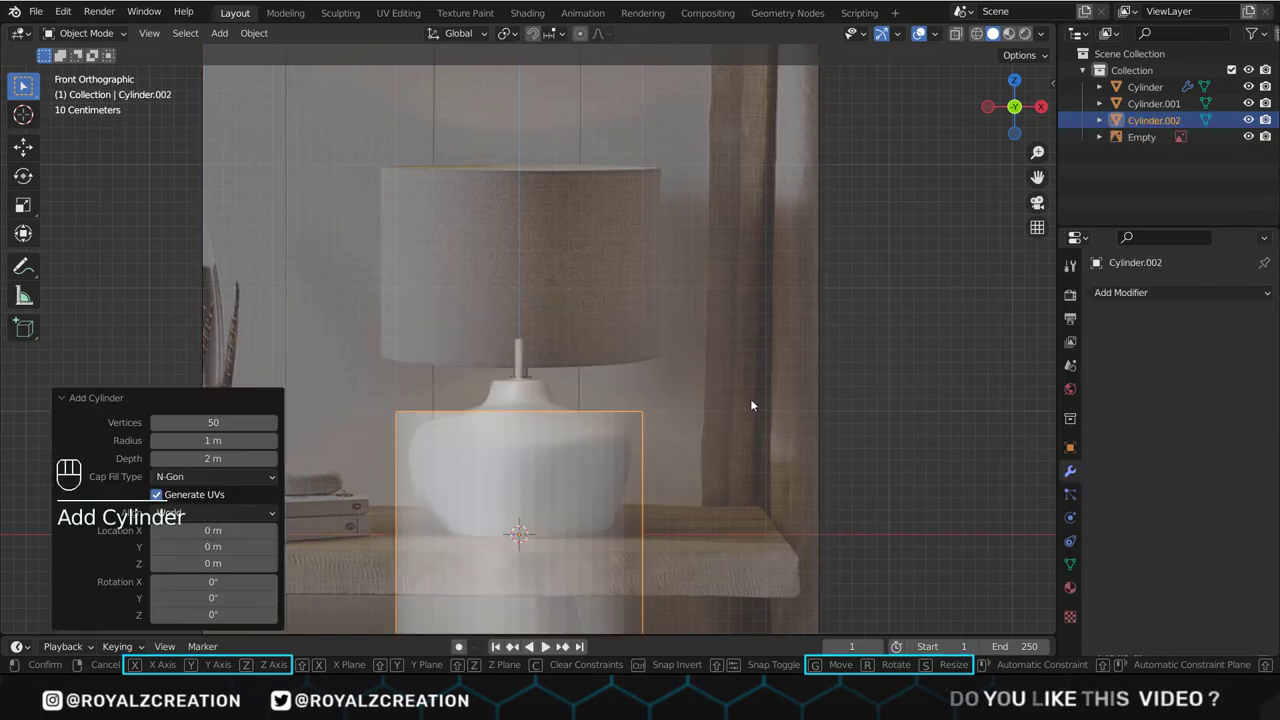
{"action": "left_click_drag", "start_coordinate": [520, 536], "coordinate": [520, 244]}
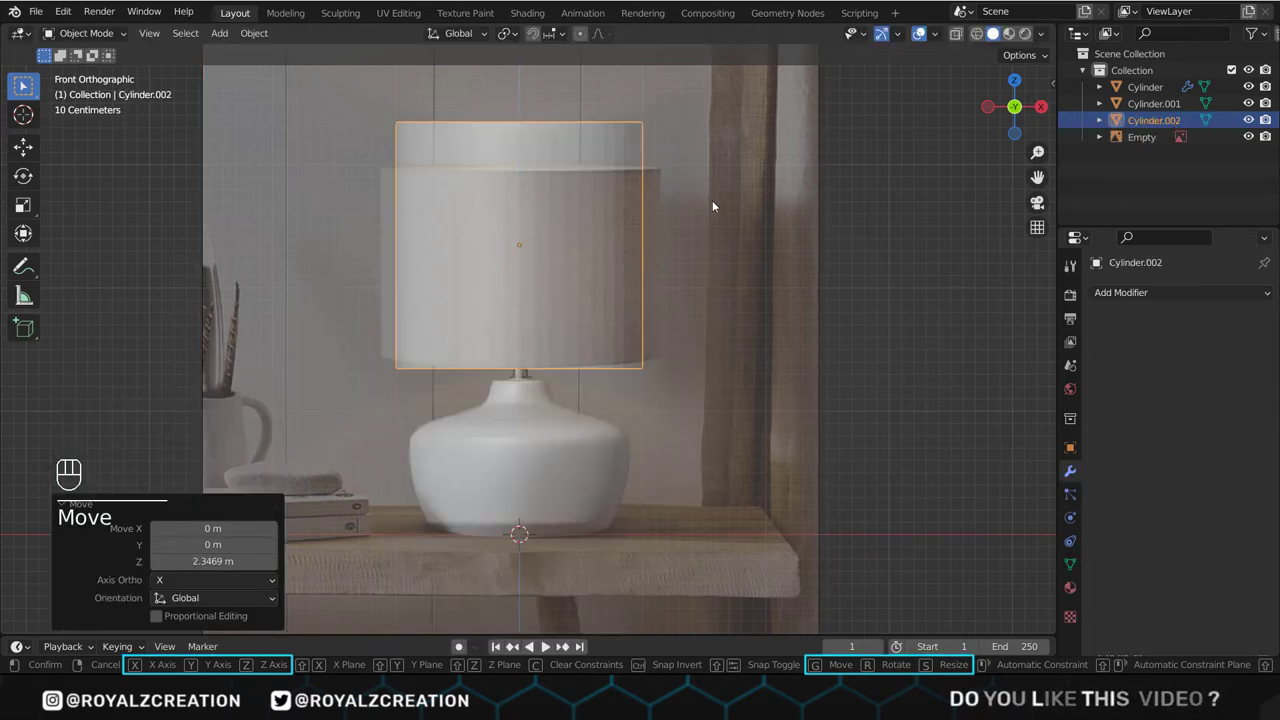
{"action": "key", "text": "s"}
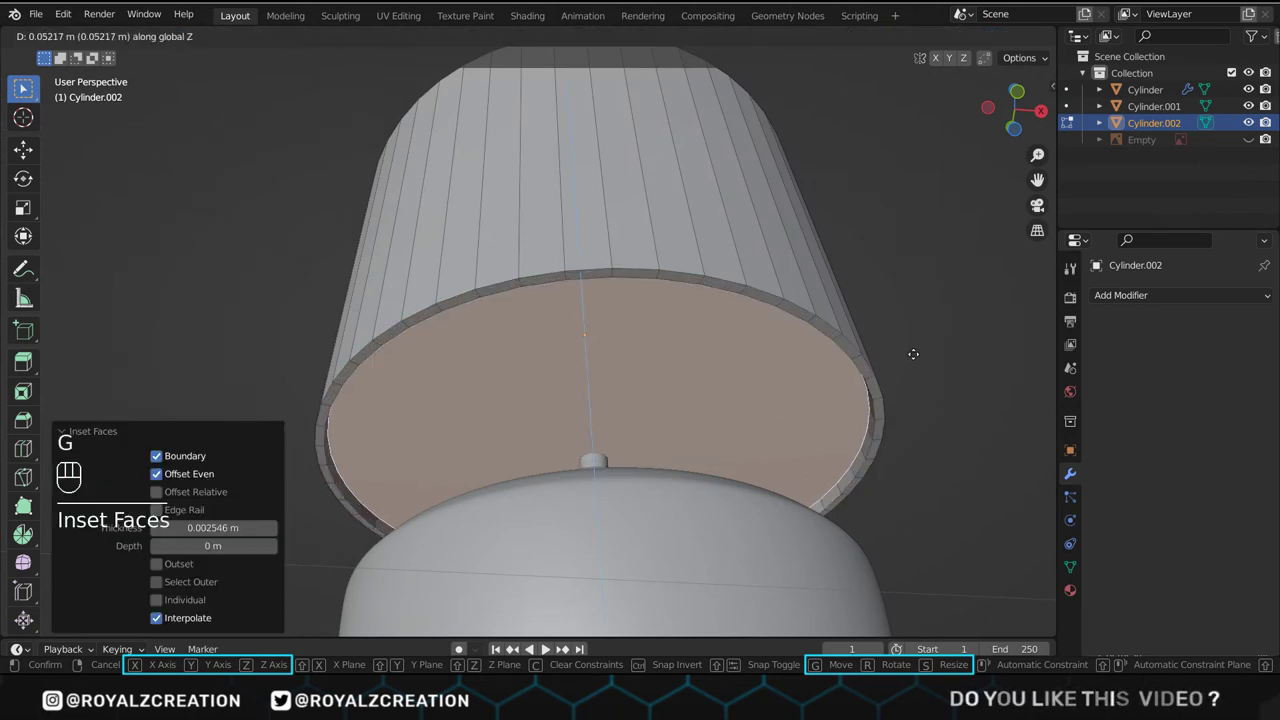
{"action": "key", "text": "Tab"}
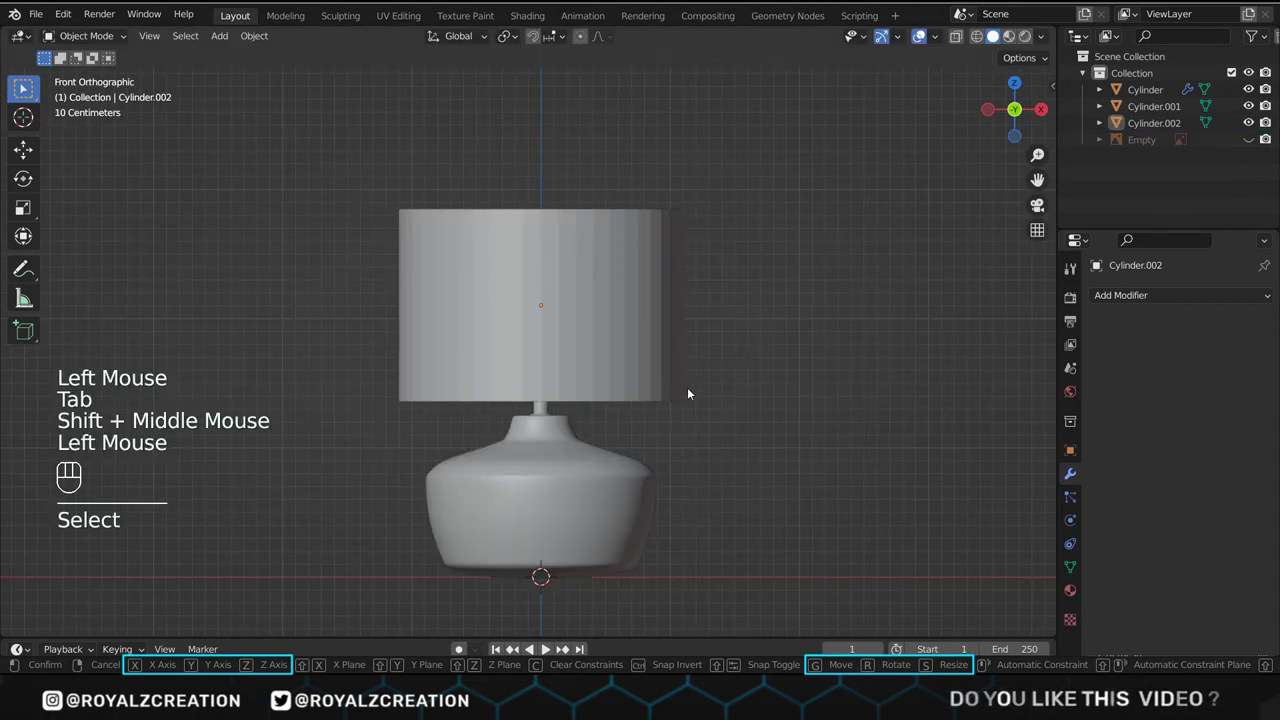
Step: Shade the rod and lampshade smooth with Auto Smooth at 30°
{"action": "scroll", "scroll_direction": "up", "scroll_amount": 3}
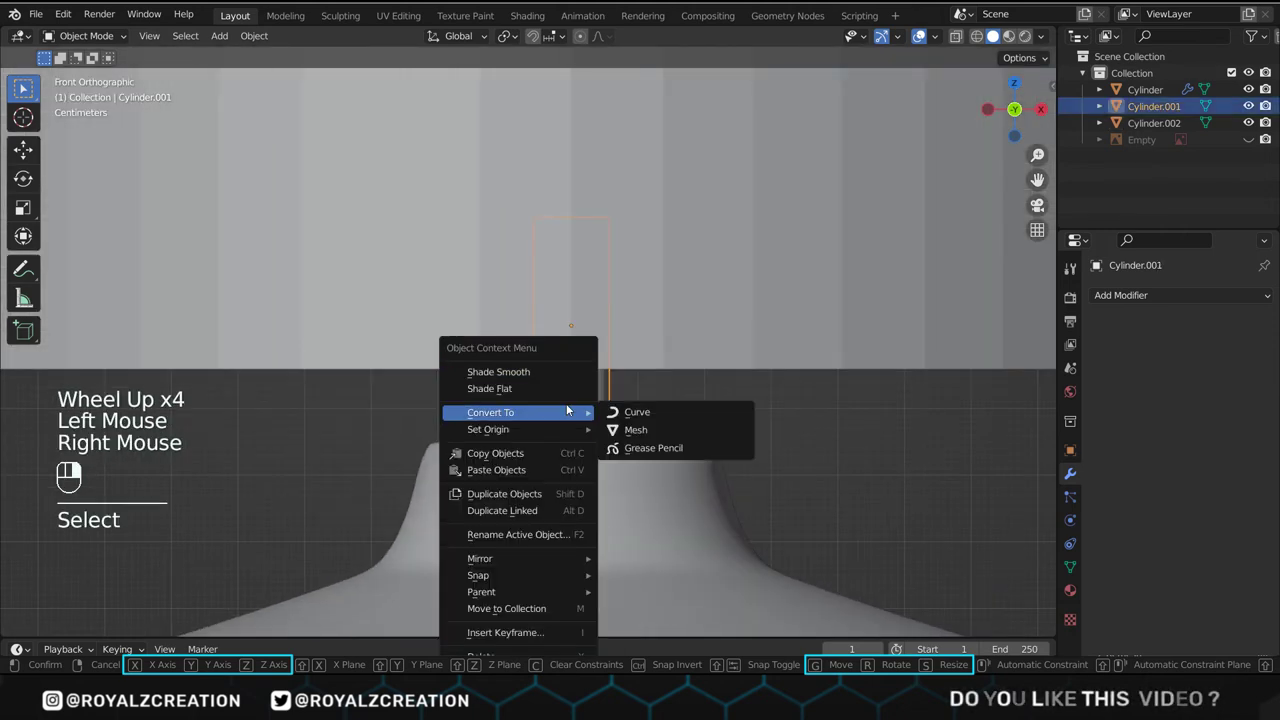
{"action": "left_click", "coordinate": [498, 370]}
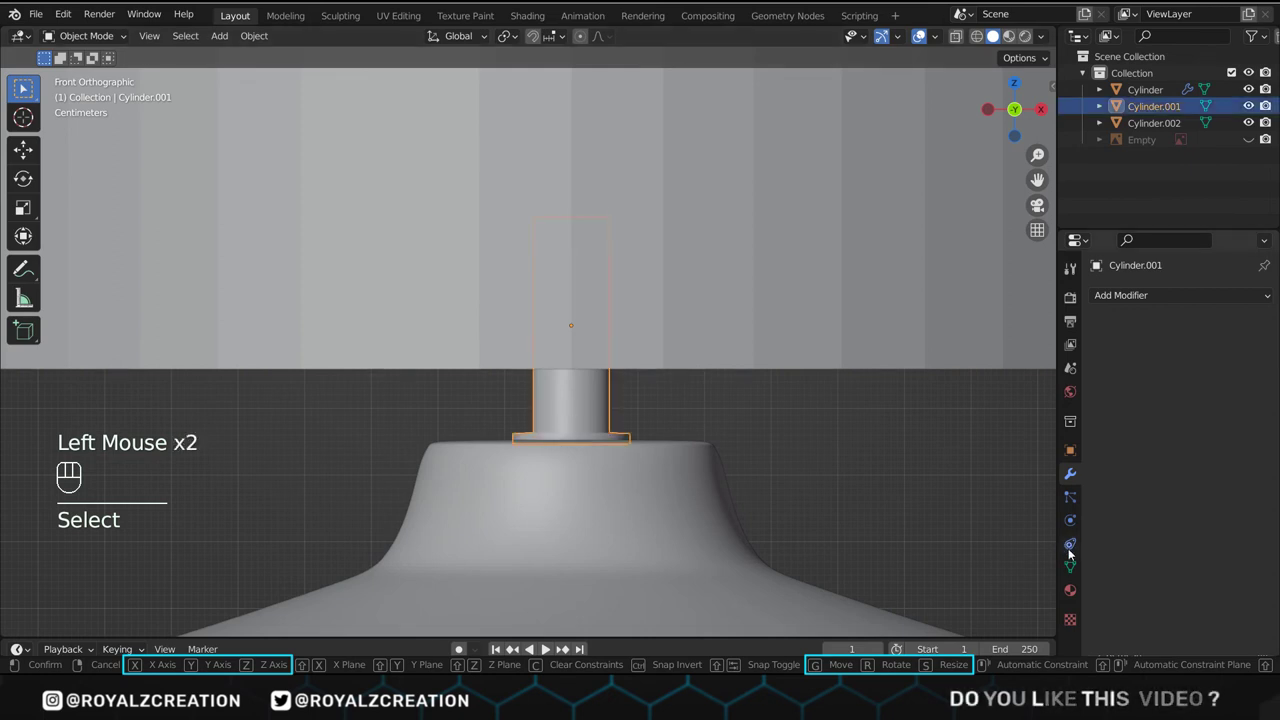
{"action": "left_click", "coordinate": [1070, 566]}
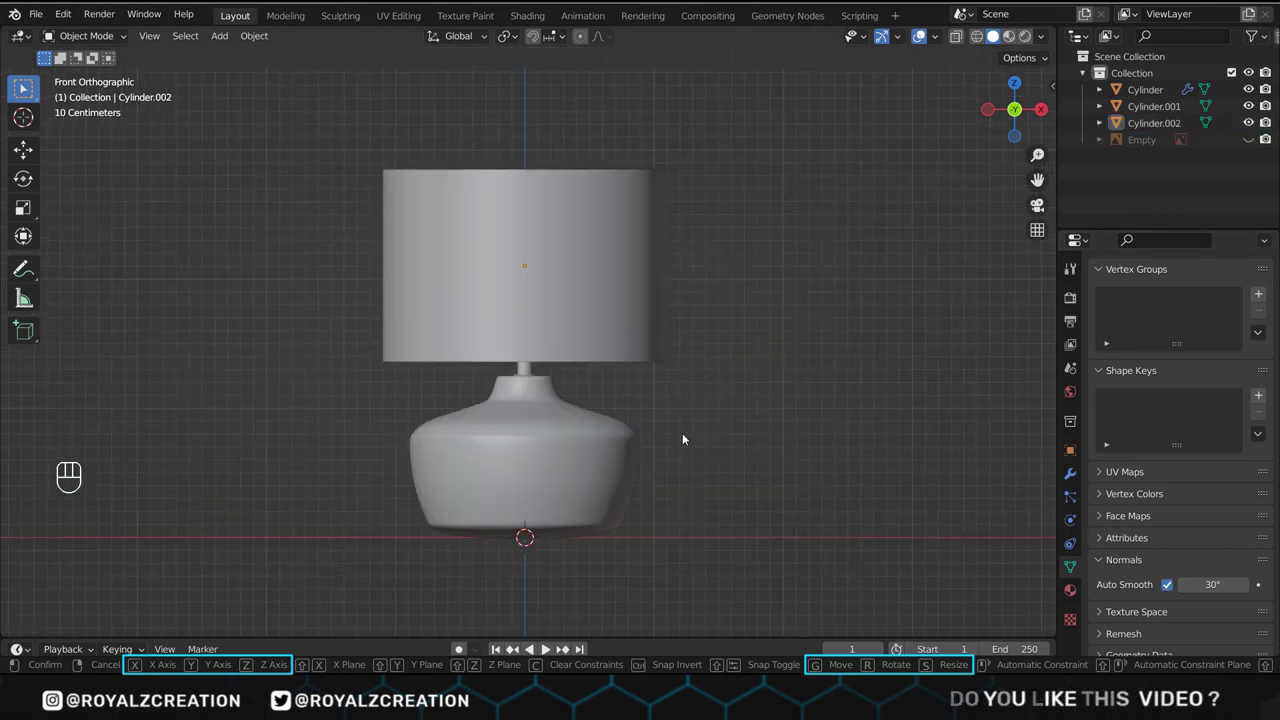
Step: Save the lamp model as Tutorial1.blend via Save As
{"action": "left_click", "coordinate": [36, 12]}
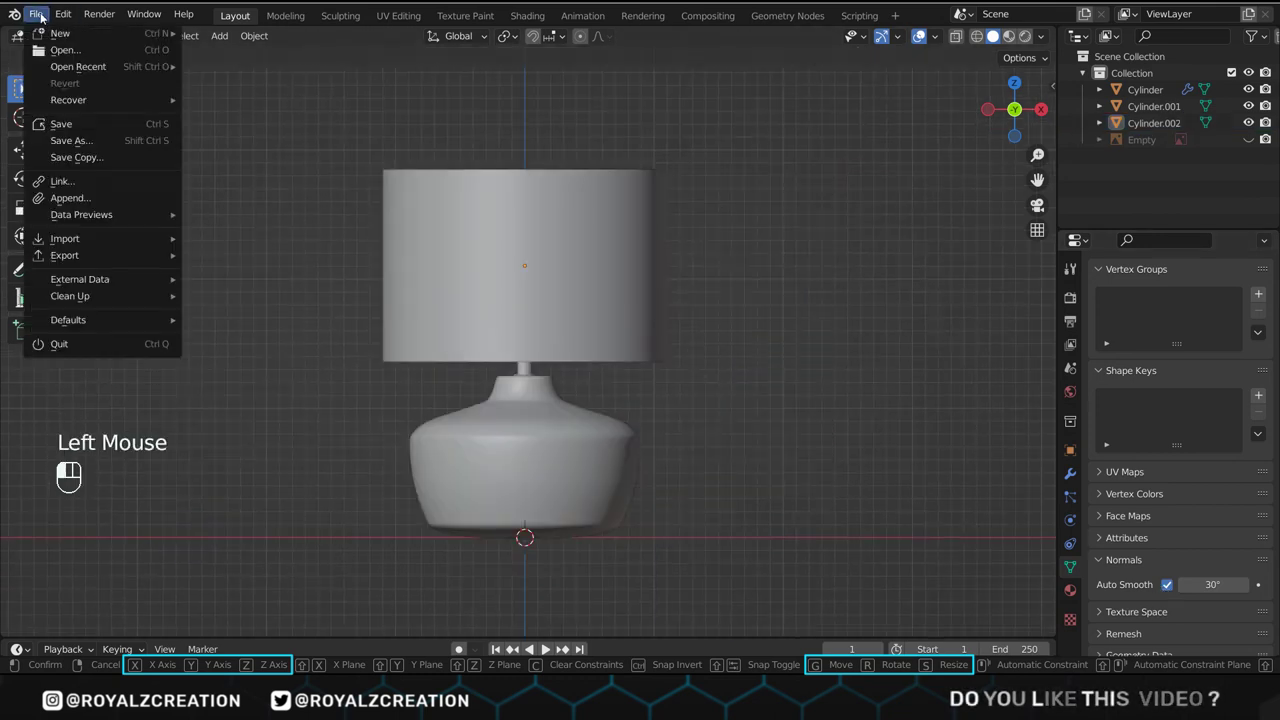
{"action": "left_click", "coordinate": [70, 140]}
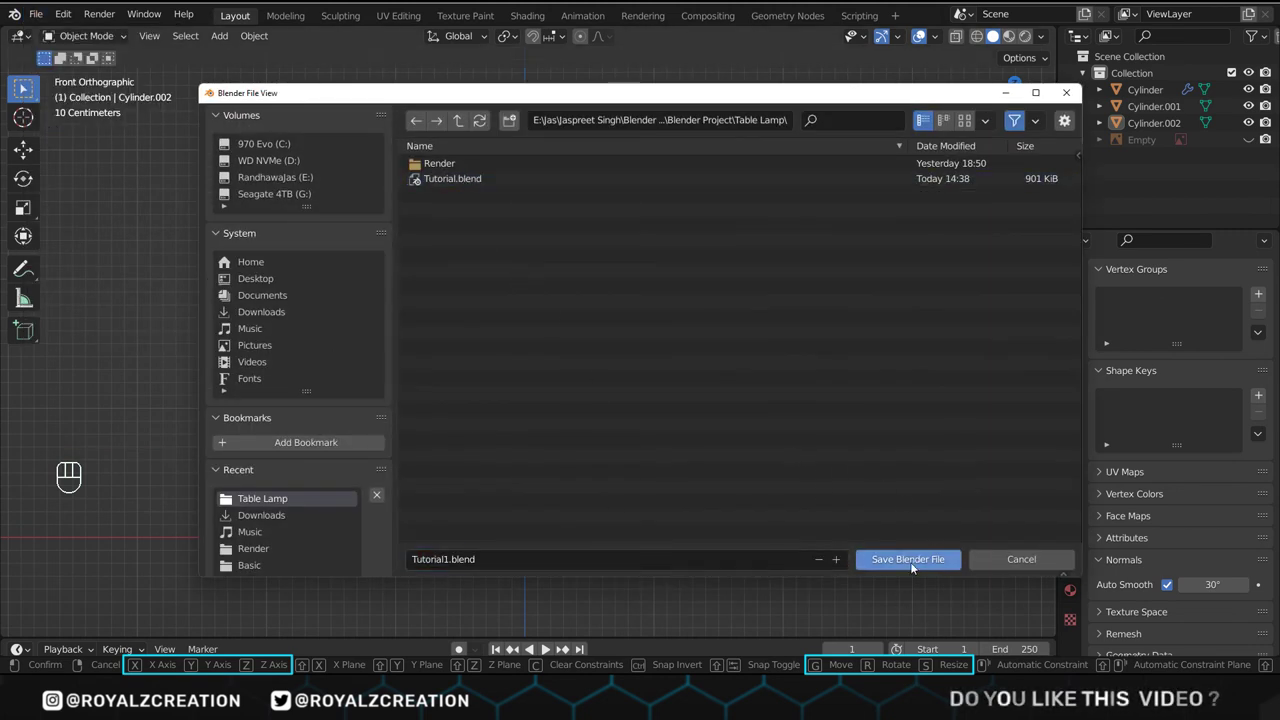
{"action": "left_click", "coordinate": [908, 560]}
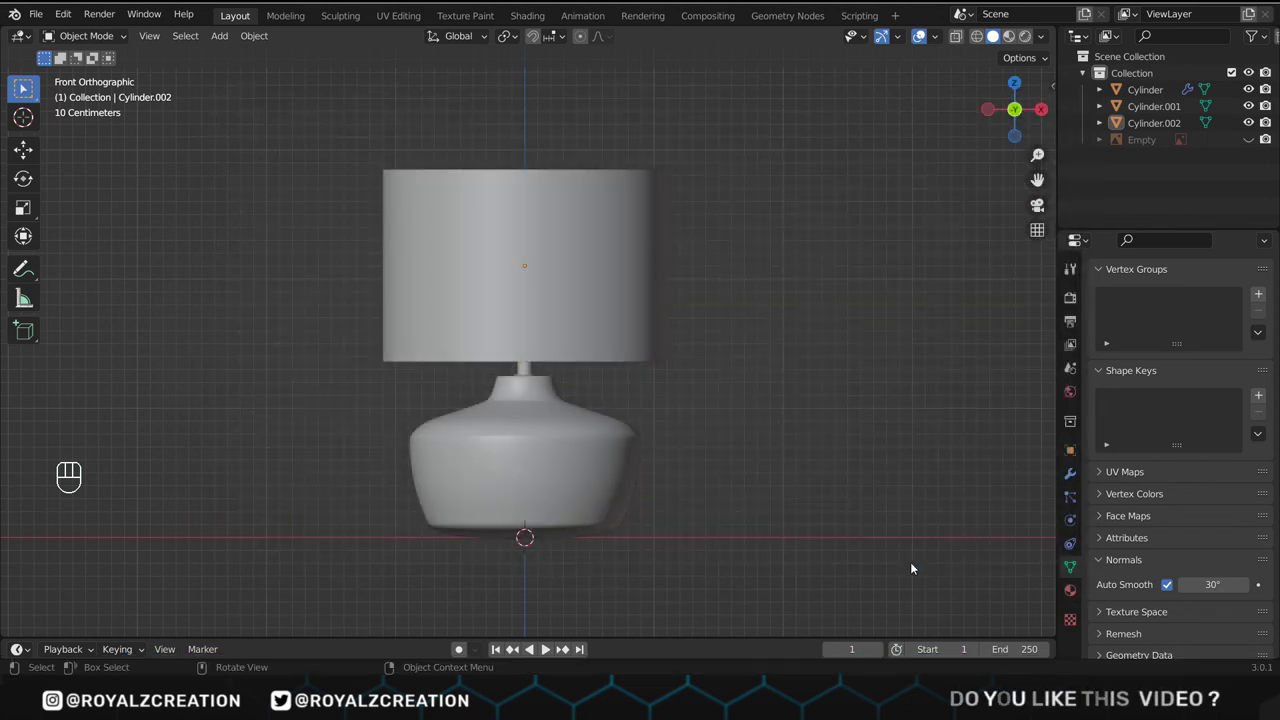
{"action": "key", "text": "ctrl+s"}
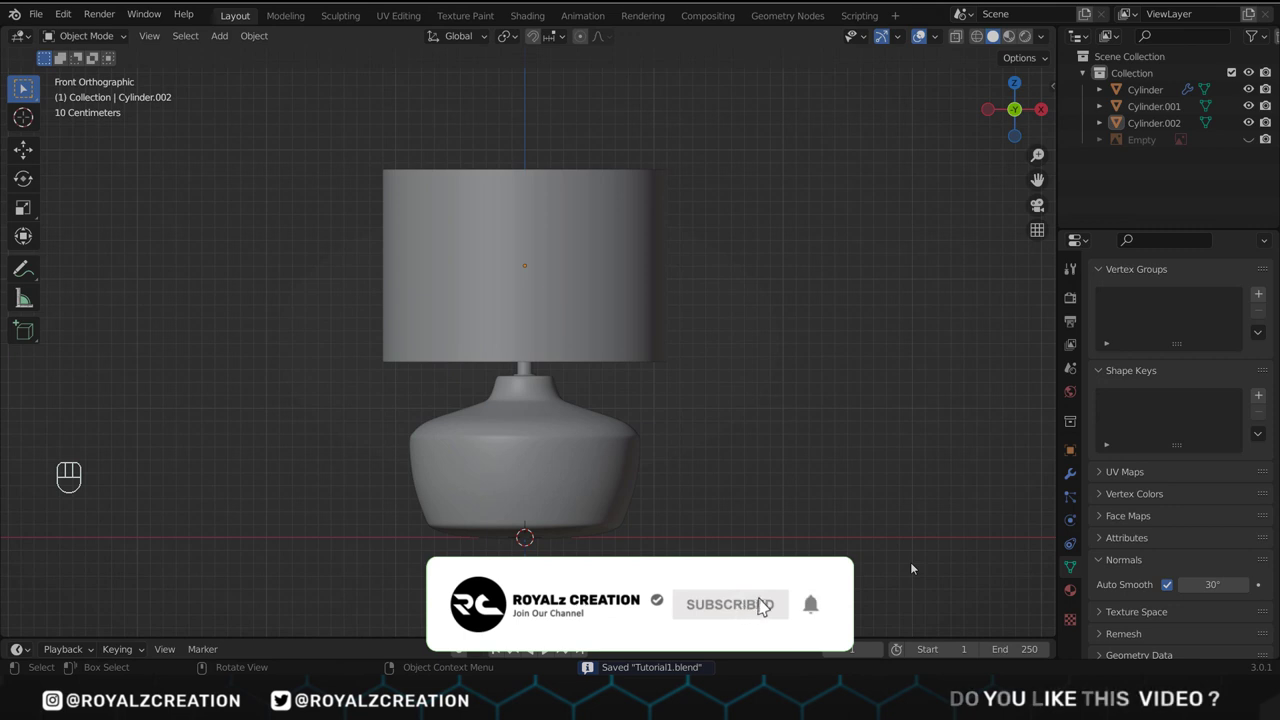
{"action": "left_click", "coordinate": [730, 604]}
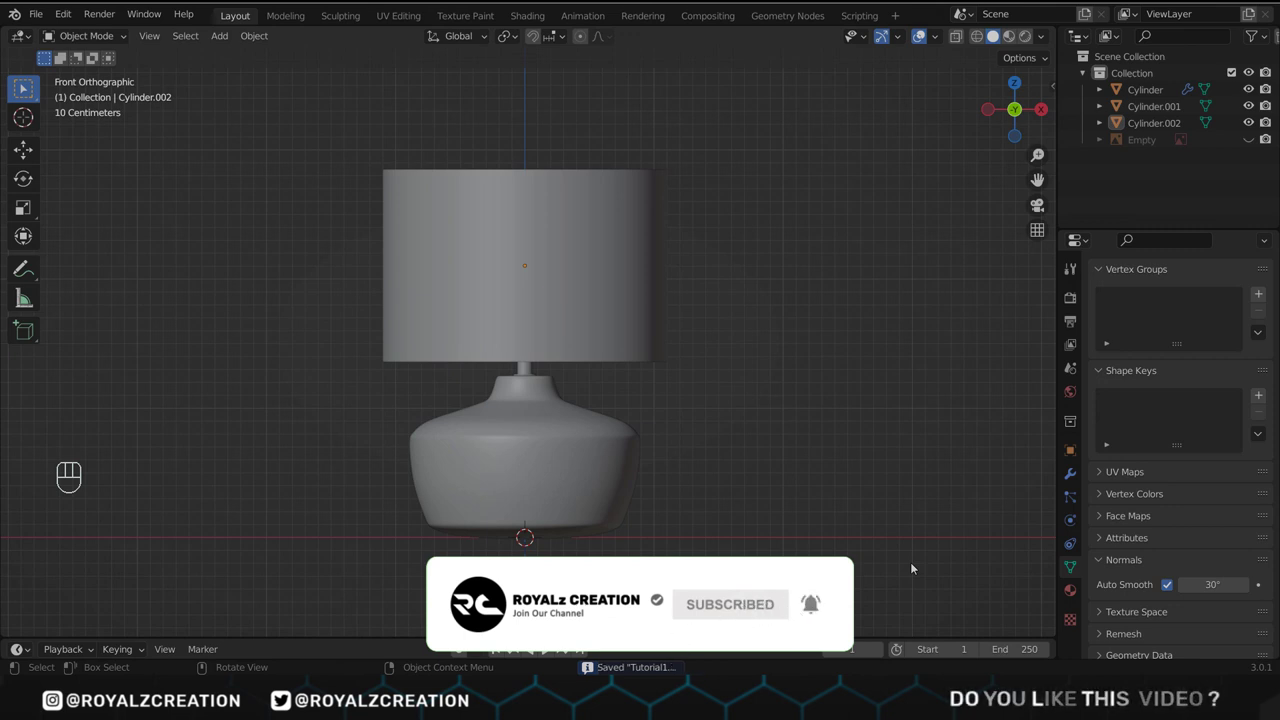